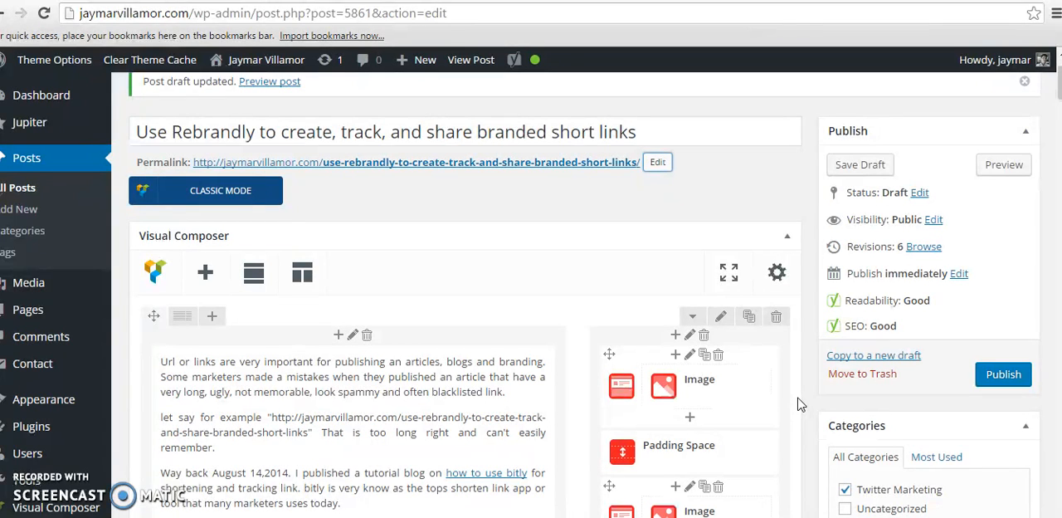
mouse_move(796, 391)
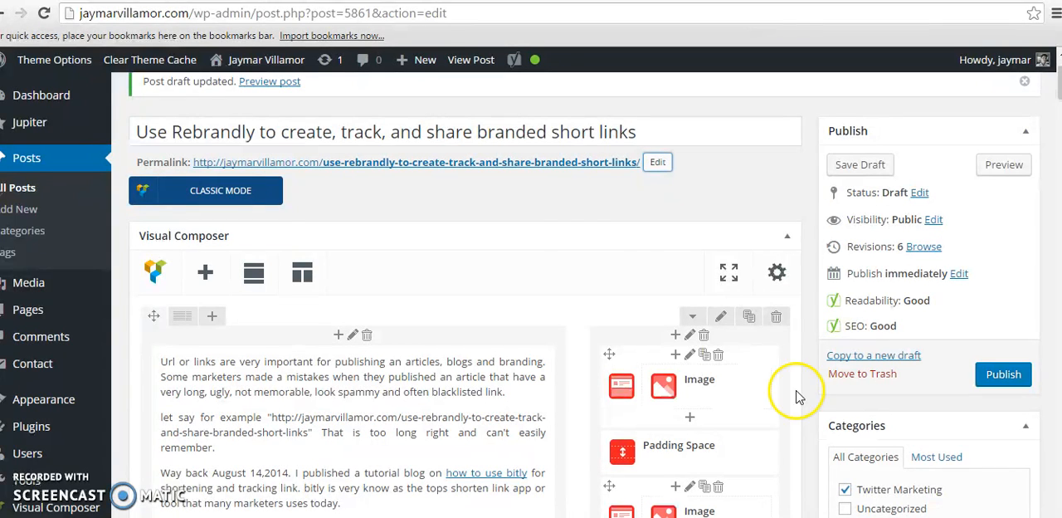
mouse_move(553, 196)
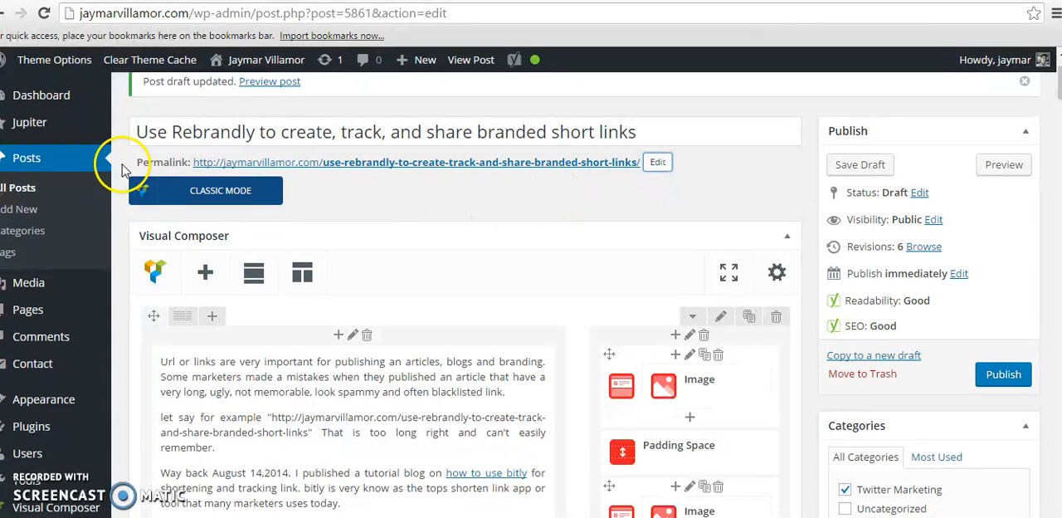
mouse_move(147, 177)
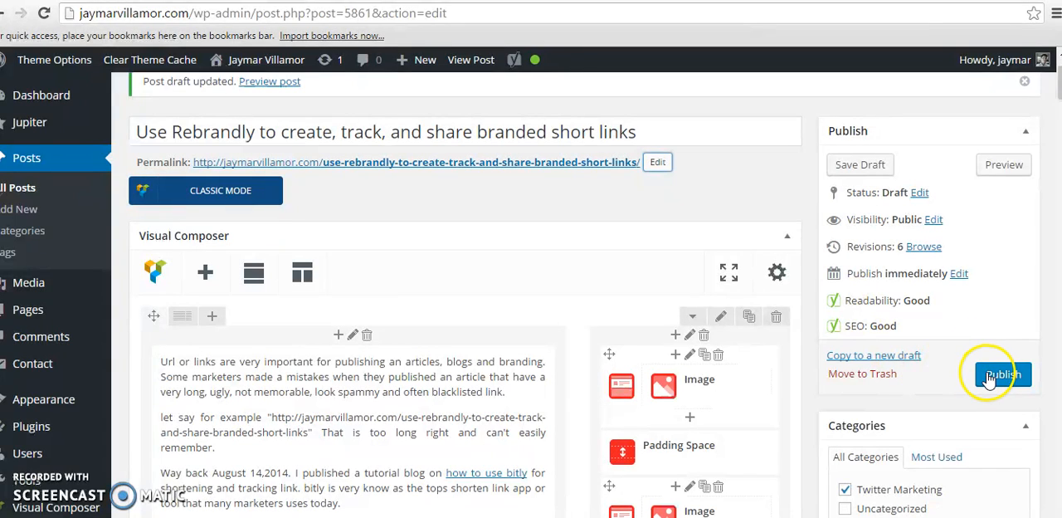
Publish the Rebrandly short-links draft post and view its live page
click(1002, 374)
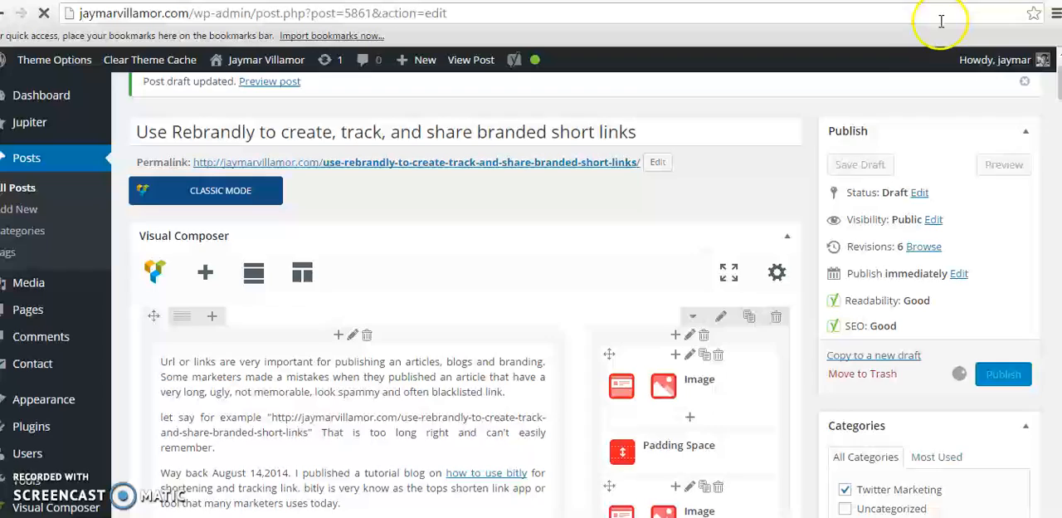
click(1004, 373)
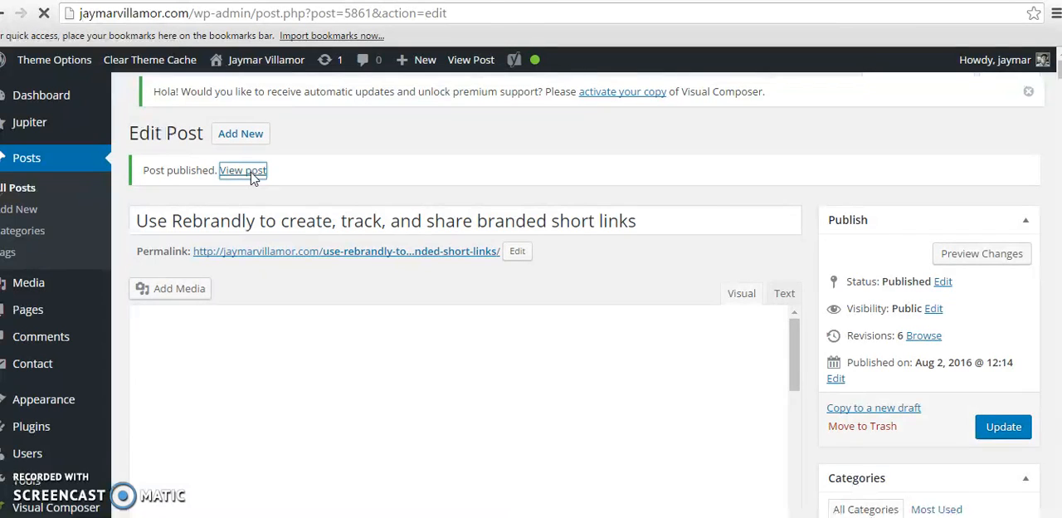
click(242, 170)
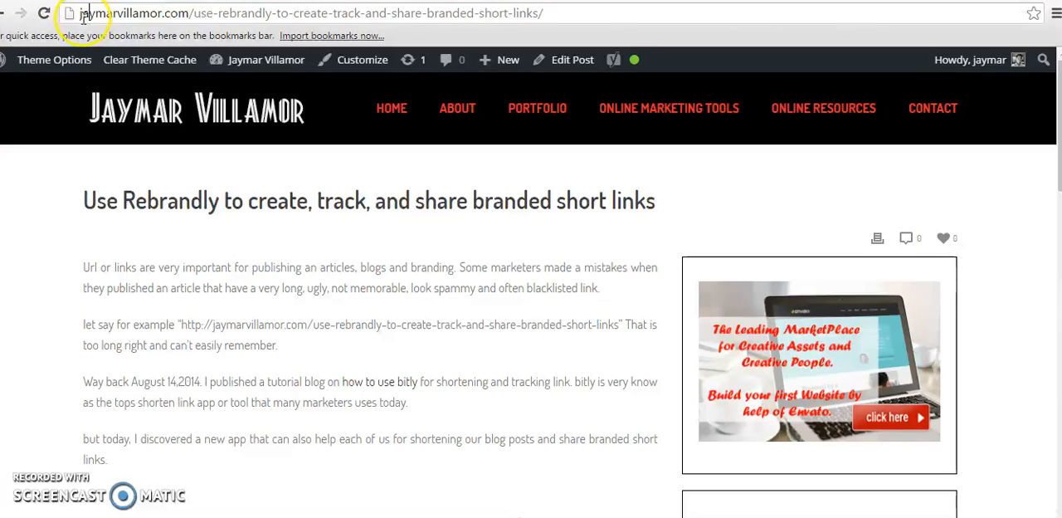
Select and copy the live post's long web address from the address bar
click(332, 14)
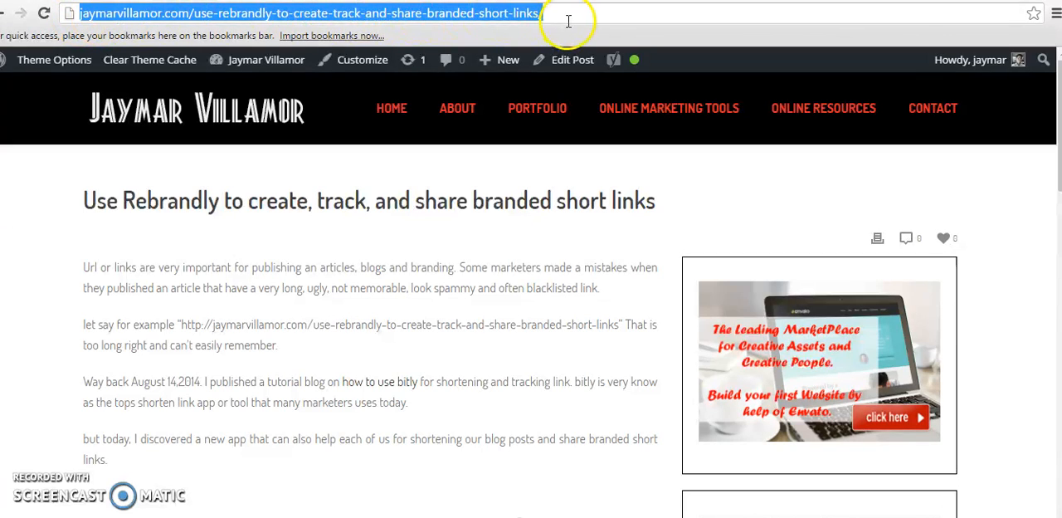
click(543, 13)
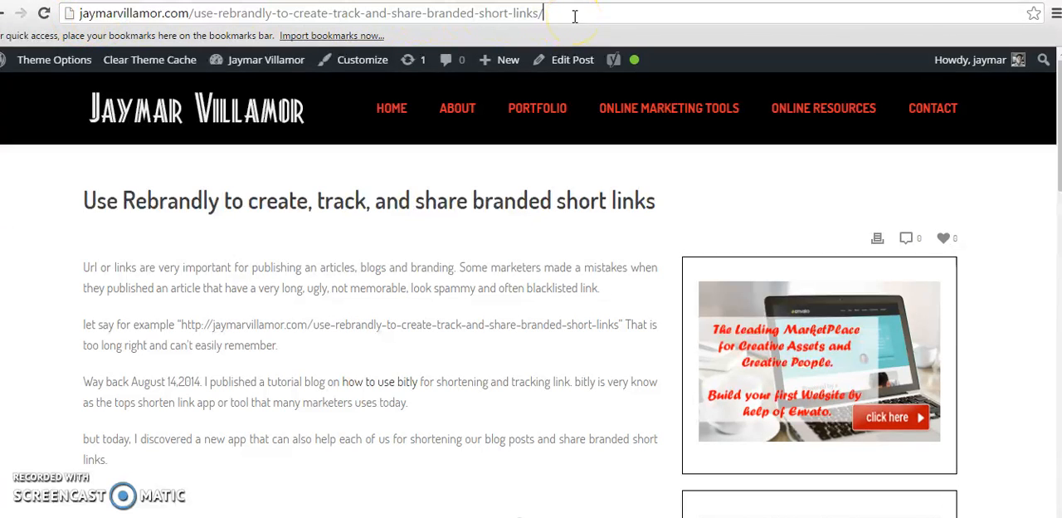
mouse_move(452, 365)
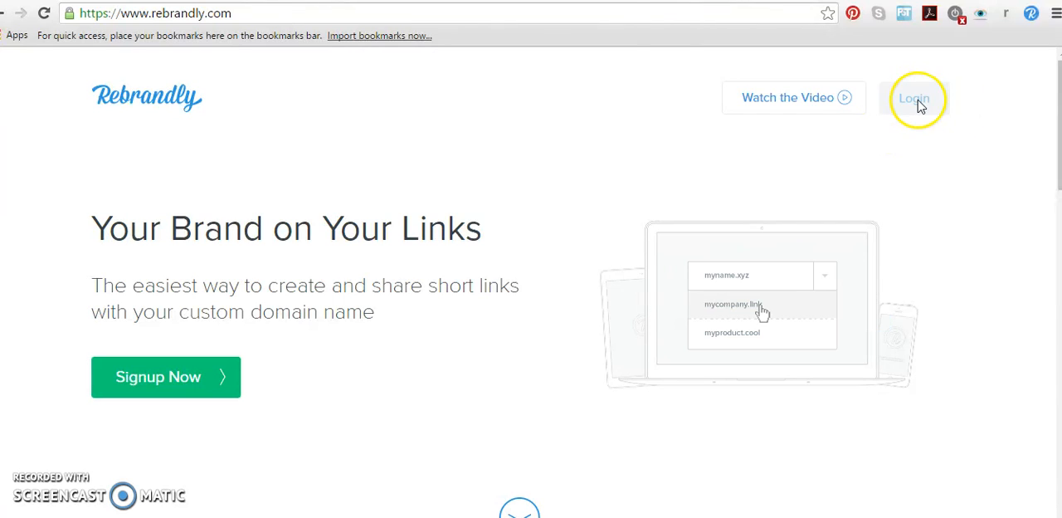
Log in to Rebrandly with the saved credentials to reach the links dashboard
click(913, 98)
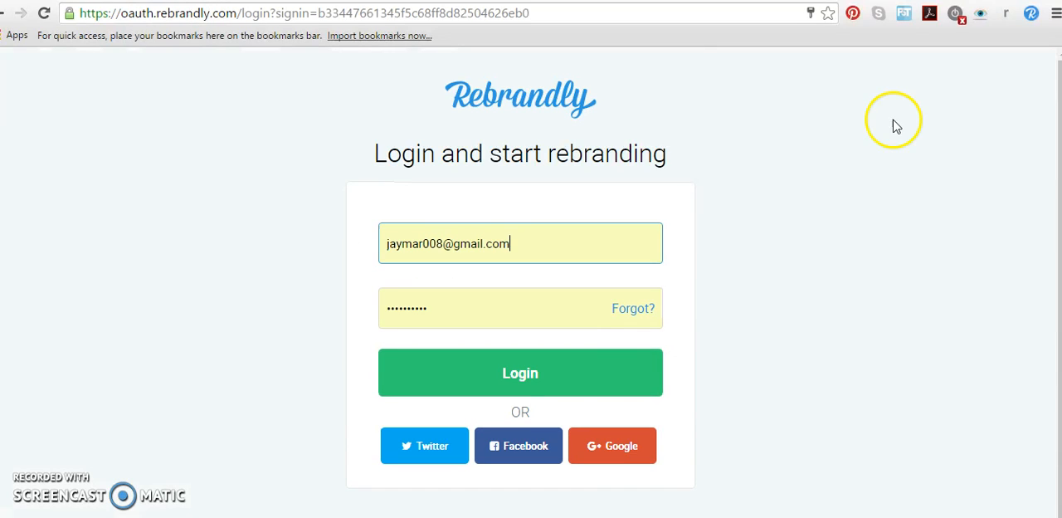
click(520, 372)
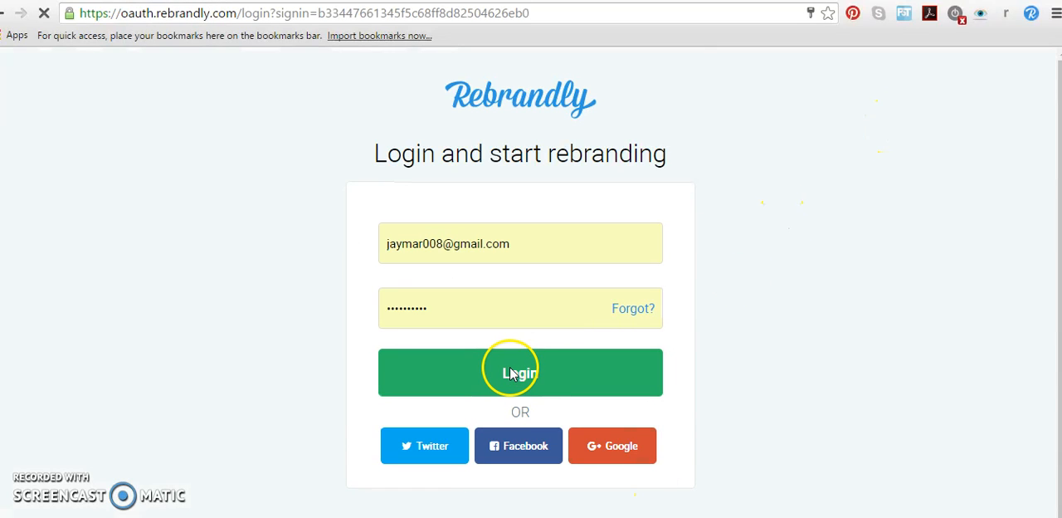
click(521, 372)
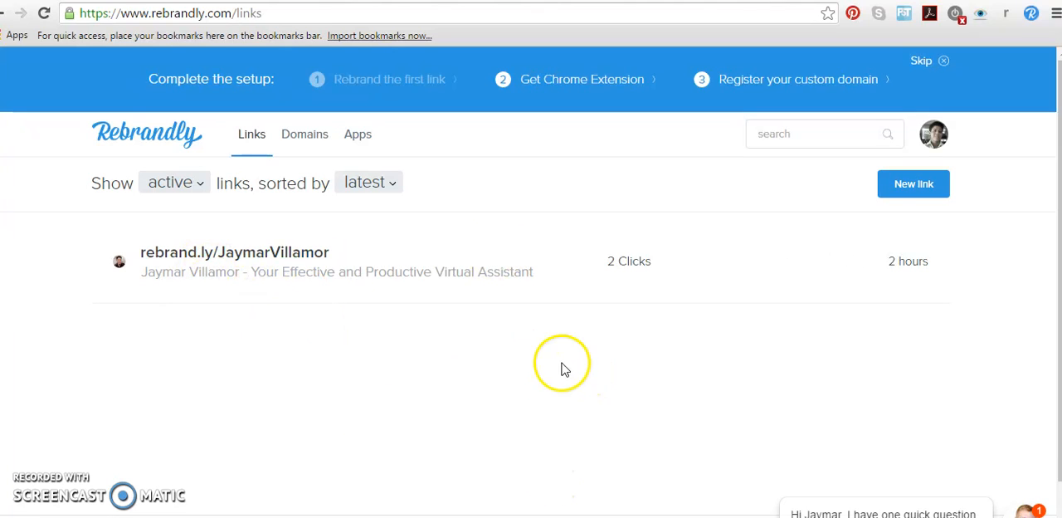
mouse_move(310, 92)
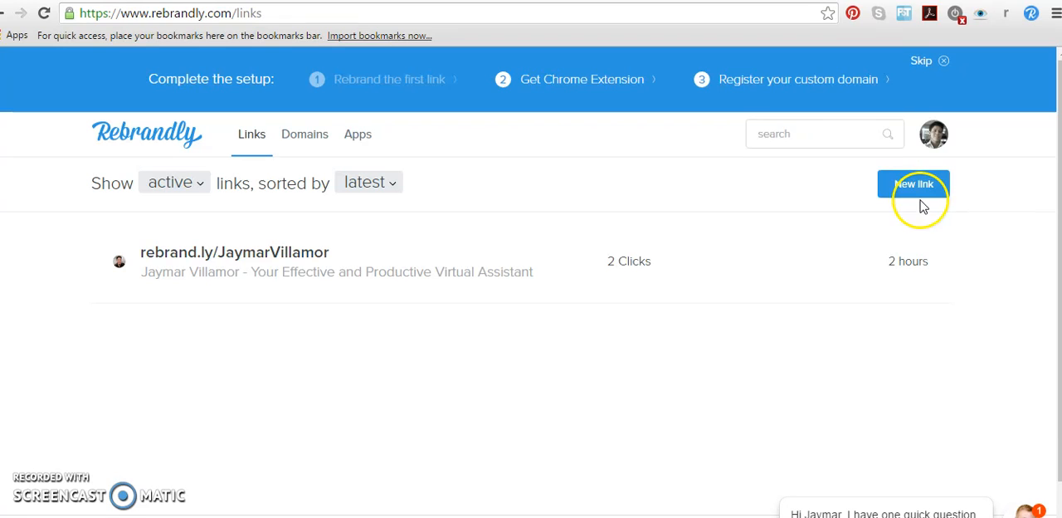
mouse_move(913, 183)
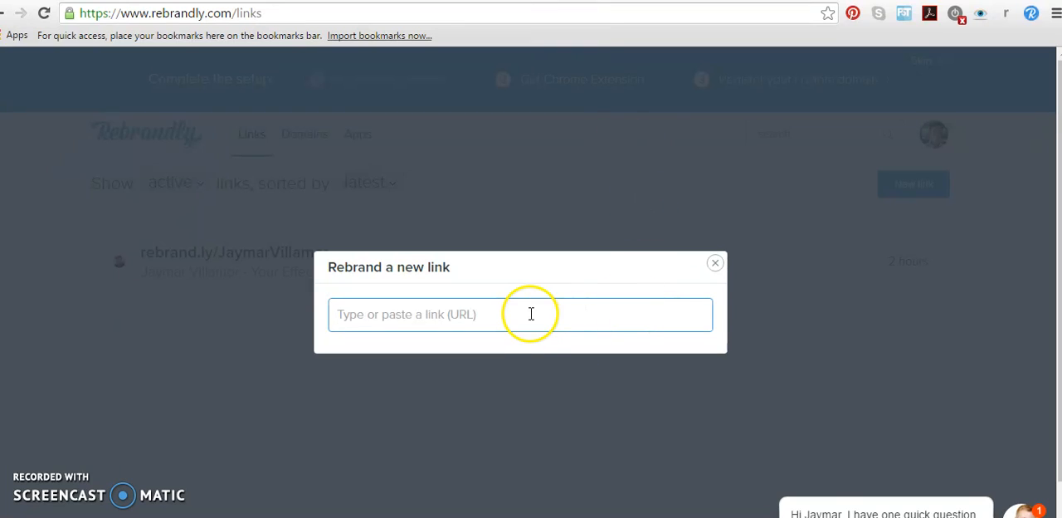
Paste the post's long URL into a new link and set slashtag /rebrandly
text(http://jaymarvillamor.com/use-rebrandly-to-create-track-and-share-b)
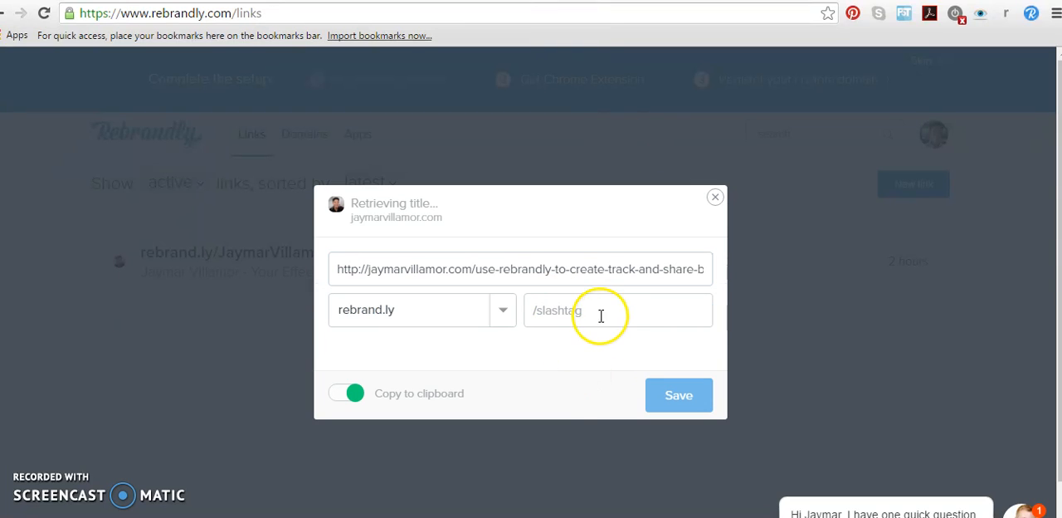
text(usere974f)
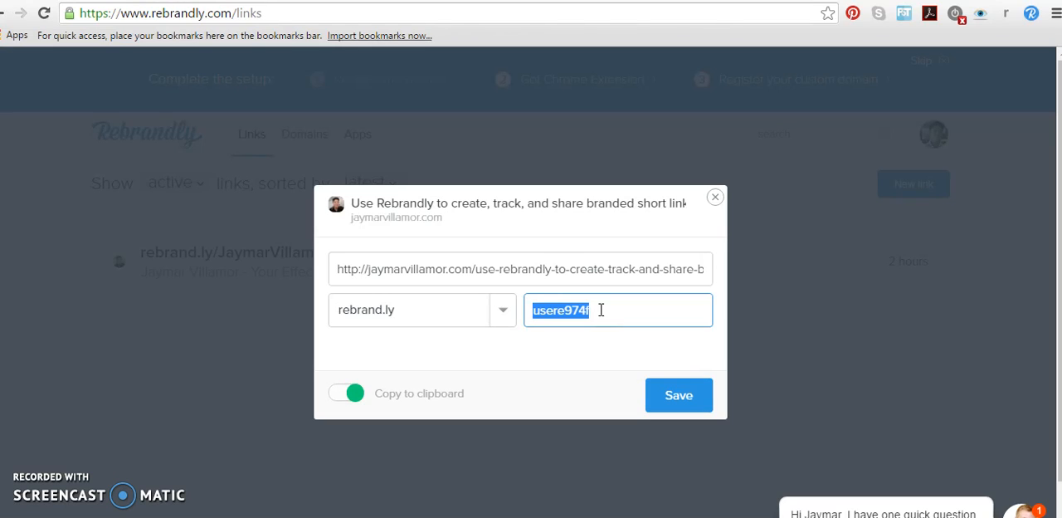
text(/rebran)
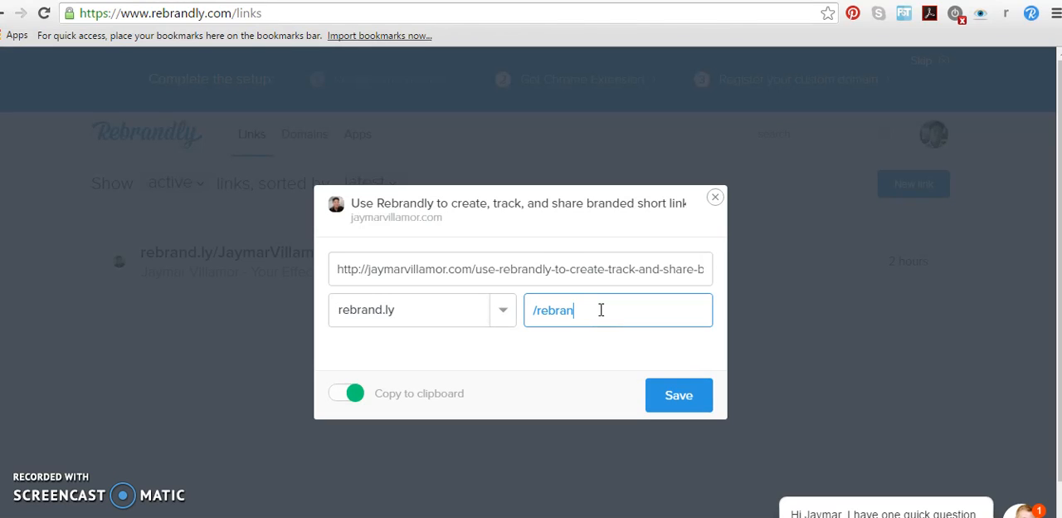
text(d)
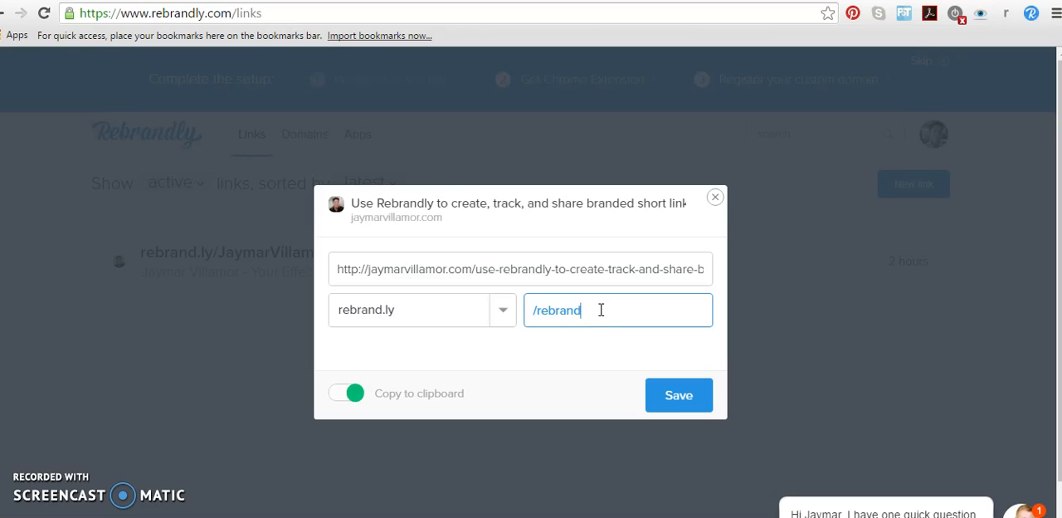
text(l)
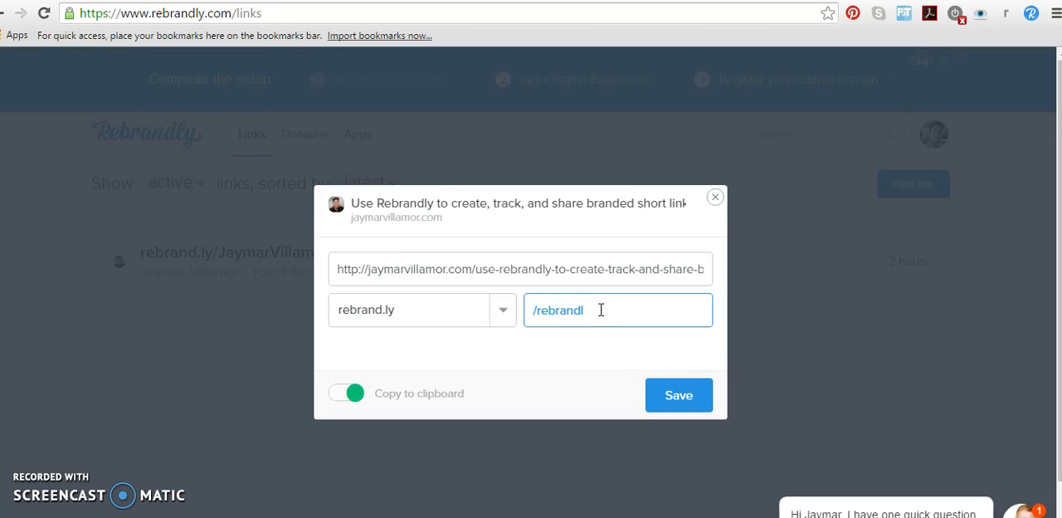
text(y)
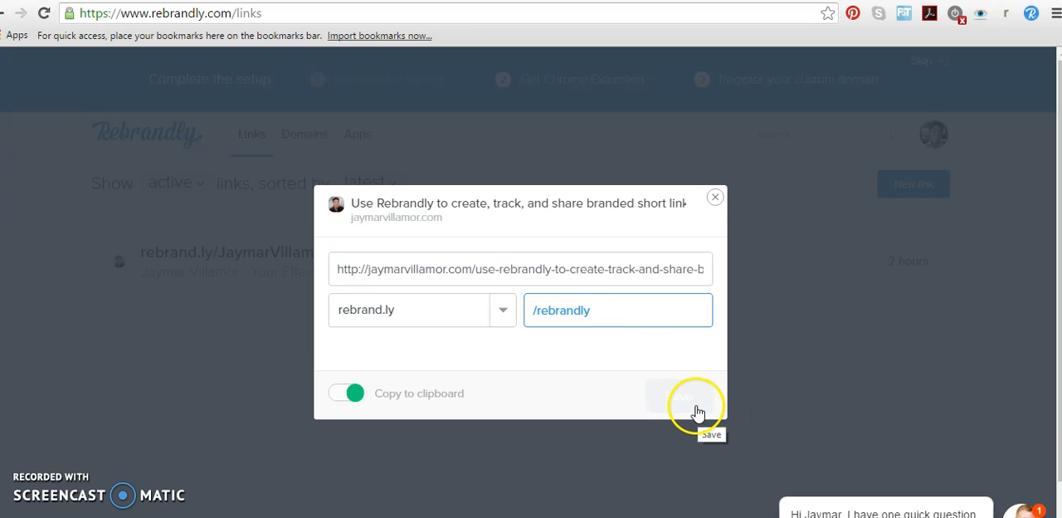
Save the link, then after the taken-slashtag error save it as rebrand.ly/userebrandly
click(679, 395)
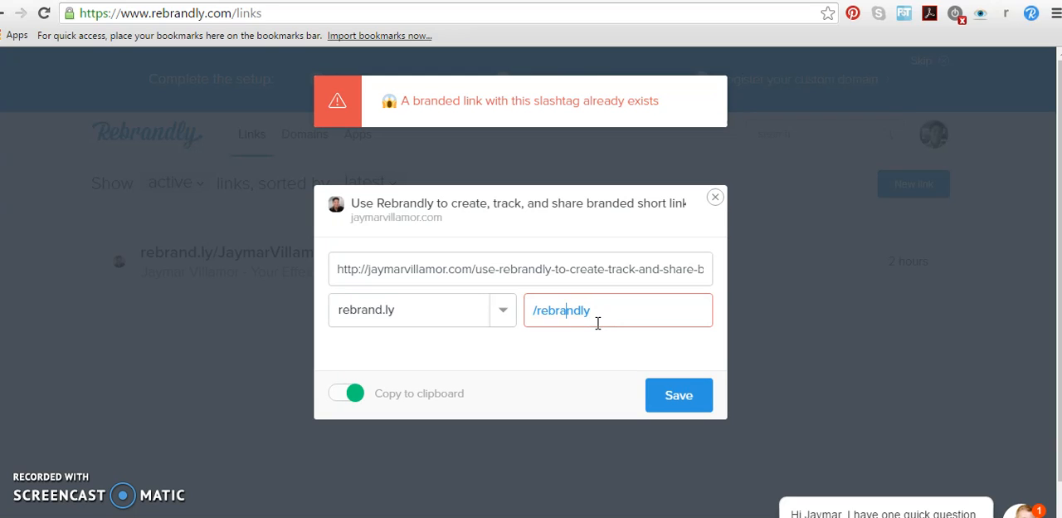
text(uyse)
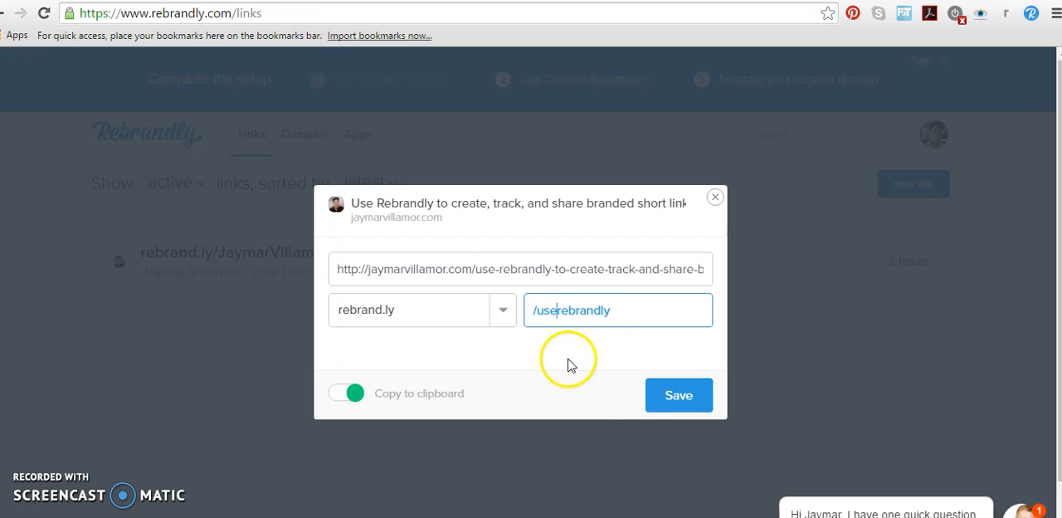
click(678, 394)
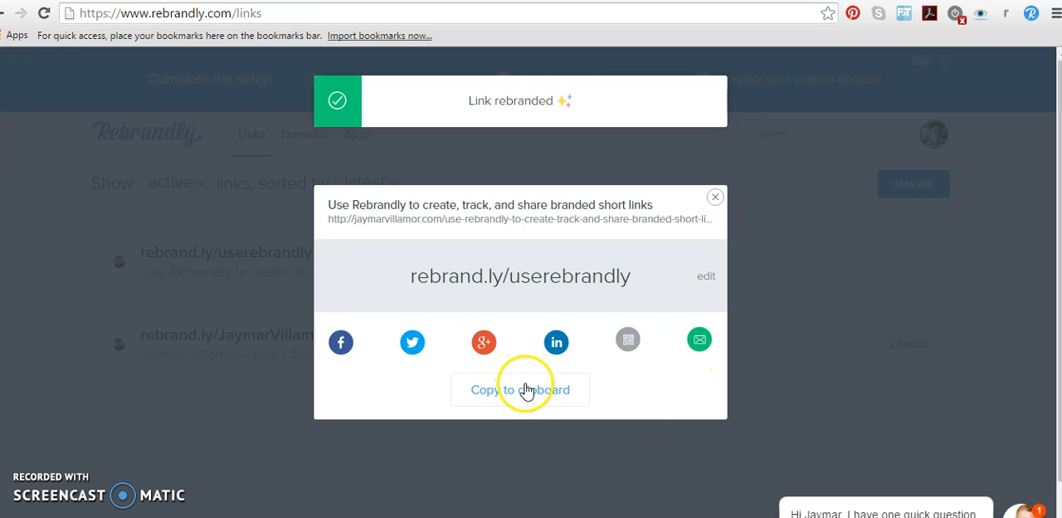
Copy the short link and open rebrand.ly/userebrandly in an incognito window
click(520, 389)
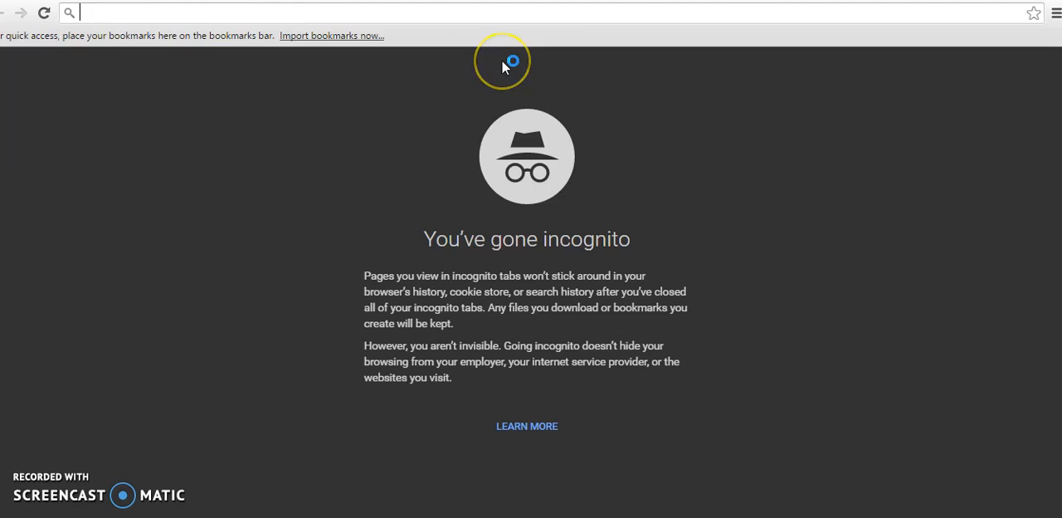
text(rebrand.ly/userebrandly)
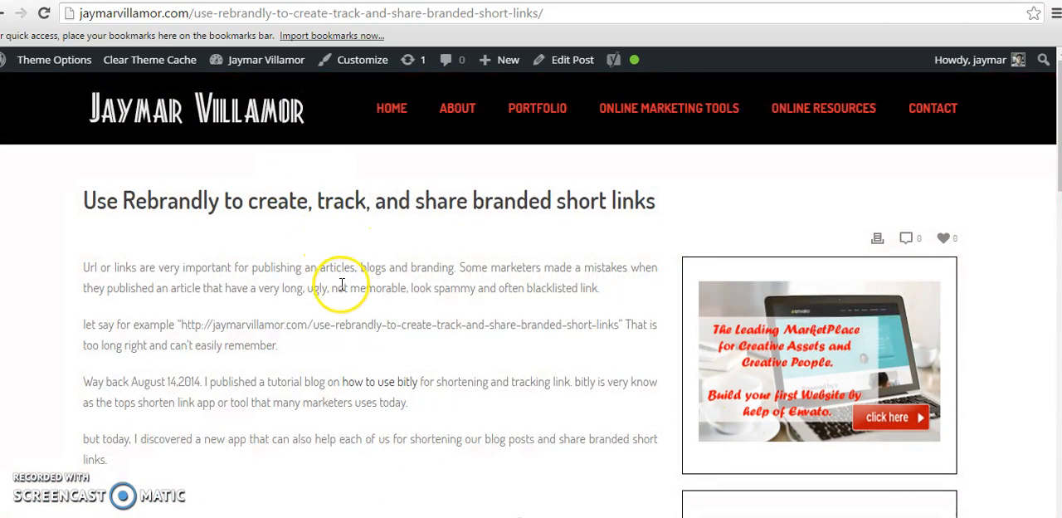
scroll(down, 3)
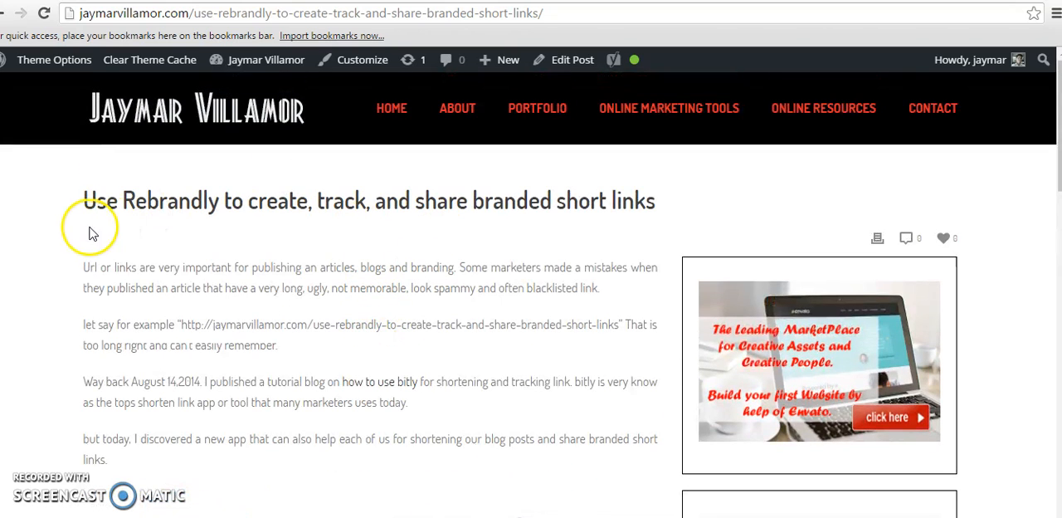
mouse_move(511, 299)
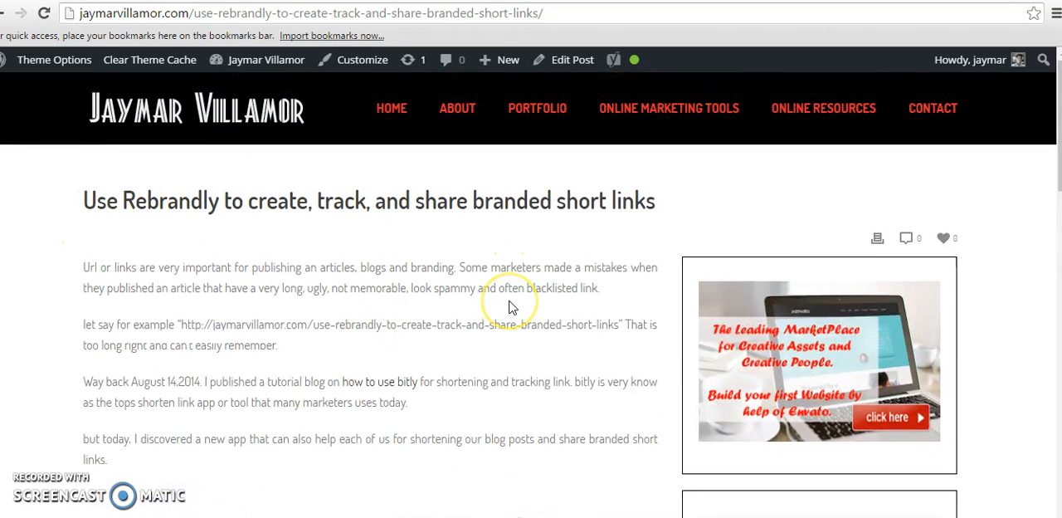
mouse_move(510, 158)
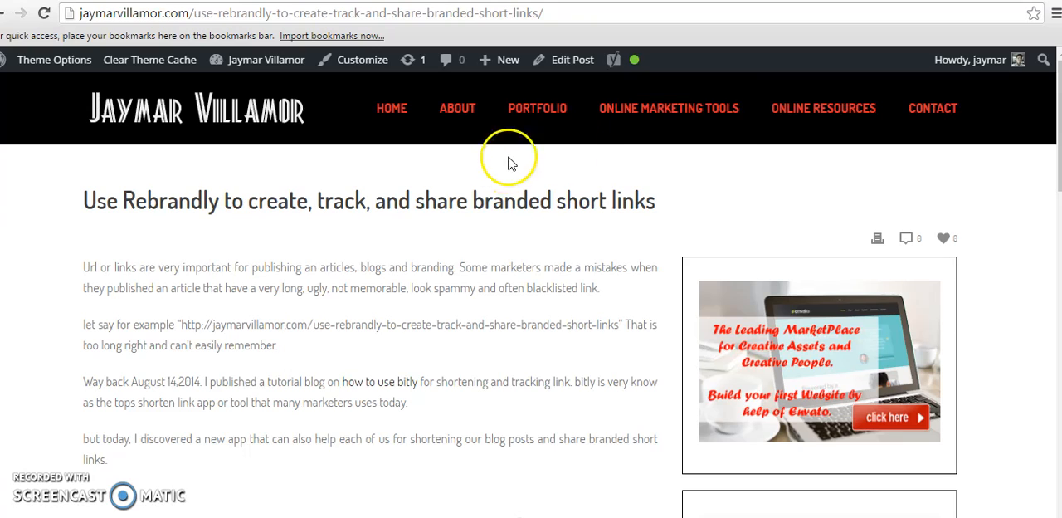
mouse_move(454, 263)
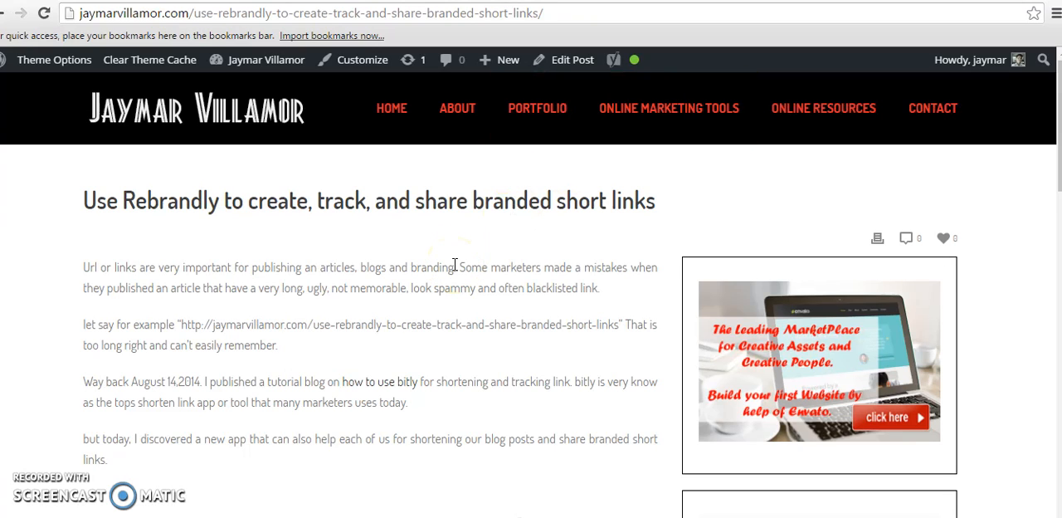